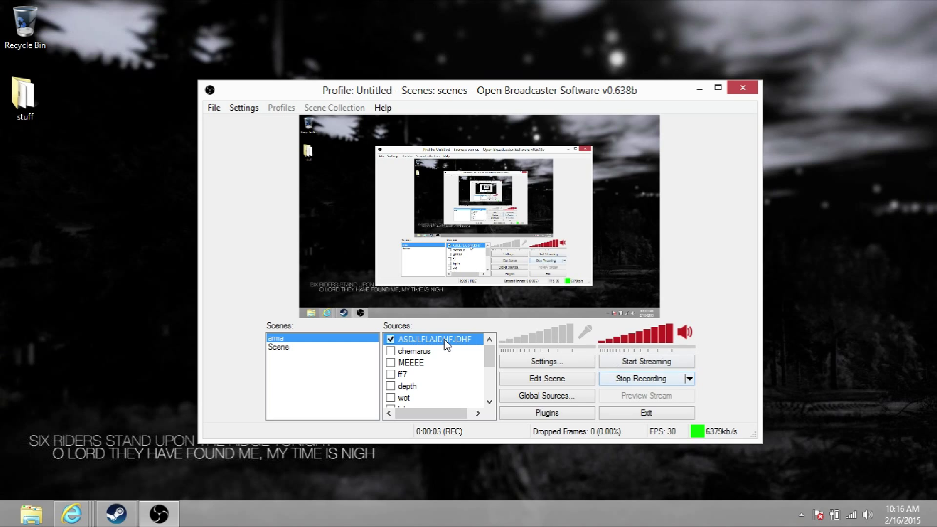
mouse_move(699, 161)
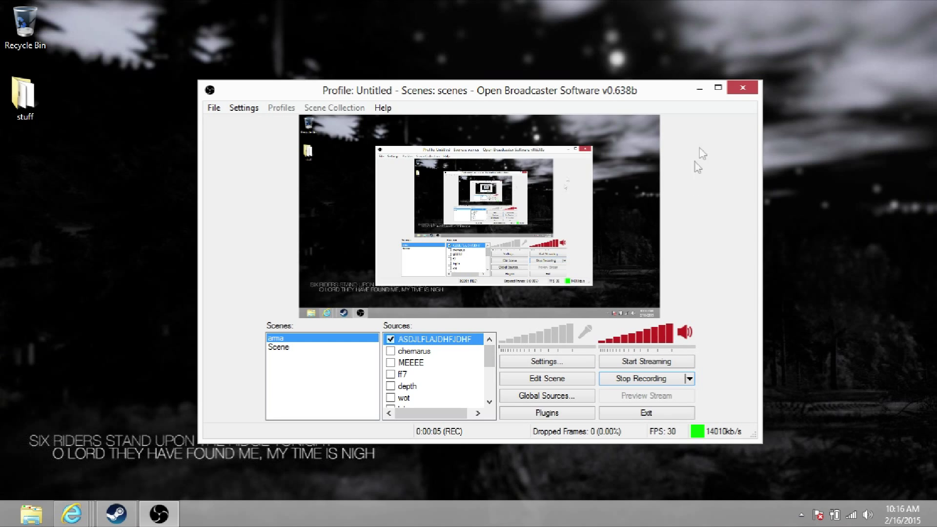
Maximize the OBS window so the arma scene's sources, including DAYZ, are visible
left_click(718, 88)
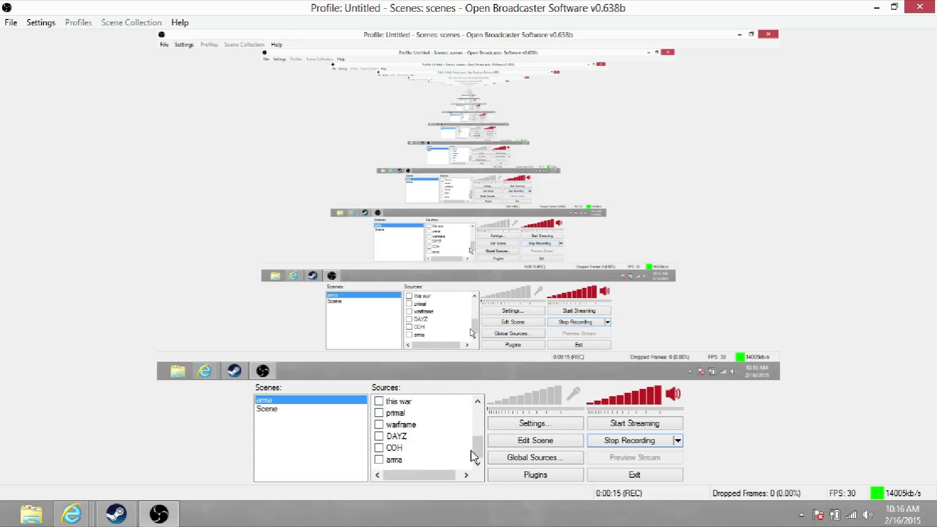
mouse_move(449, 415)
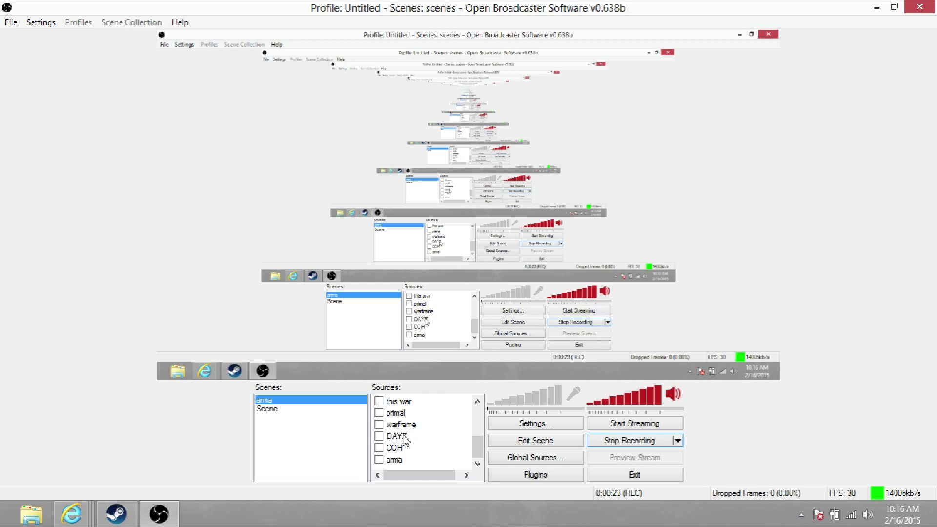
Re-toggle anti-cheat compatibility hooking on in DAYZ's game capture properties and confirm
right_click(394, 435)
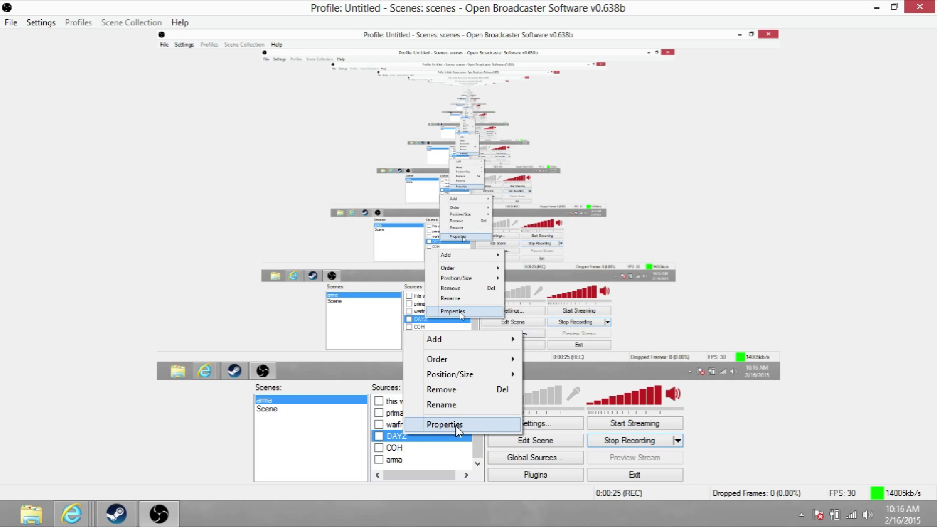
left_click(445, 424)
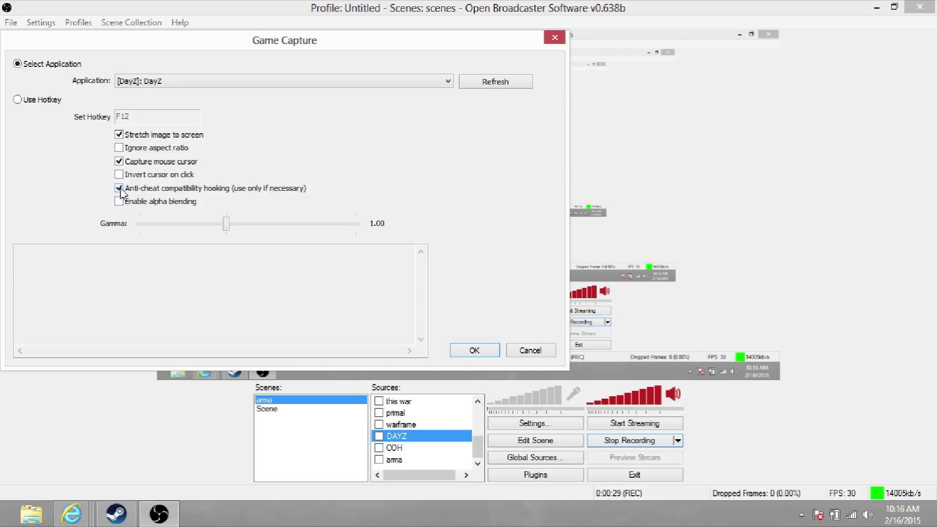
left_click(119, 188)
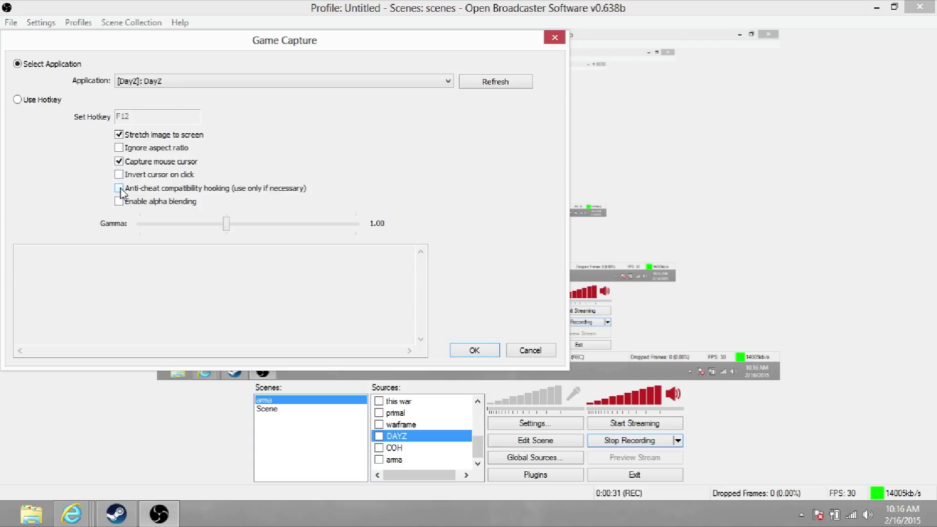
left_click(119, 189)
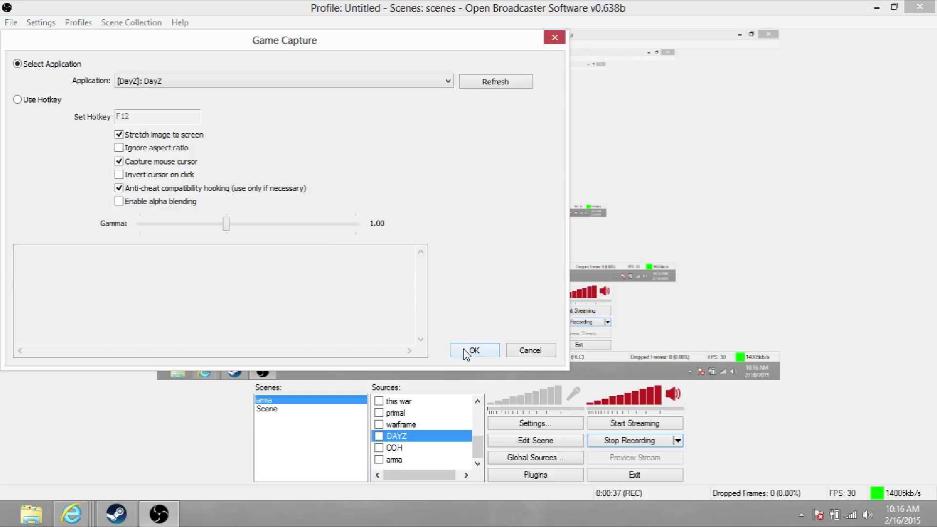
left_click(473, 350)
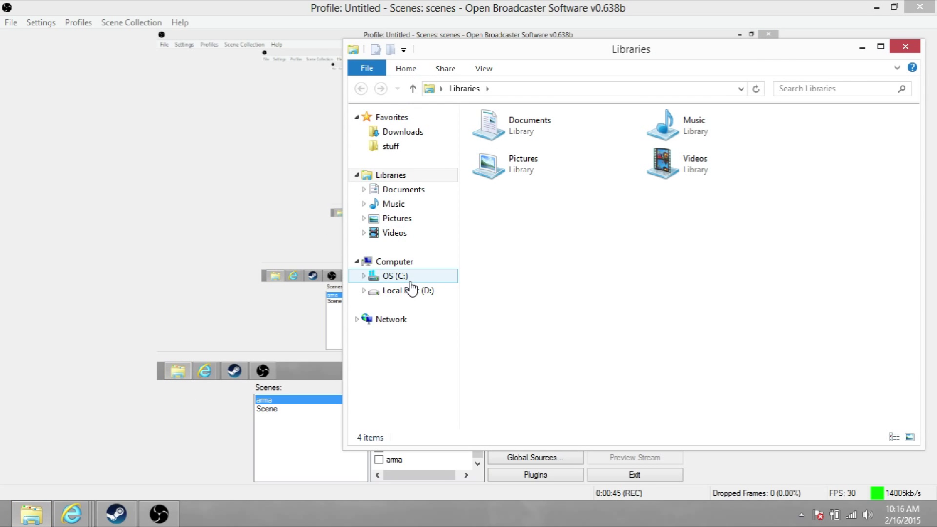
Open the Videos (02) recording from D:\ARMA3 in VLC
left_click(412, 290)
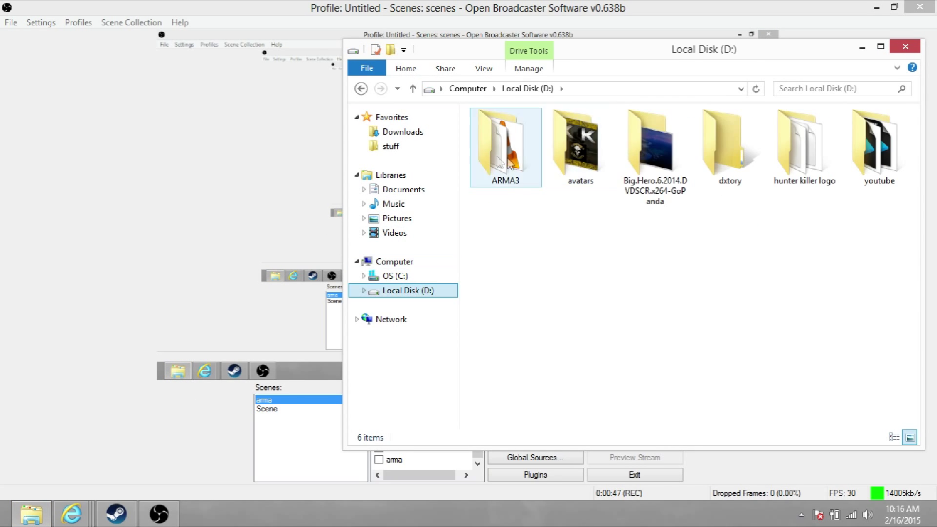
double_click(505, 143)
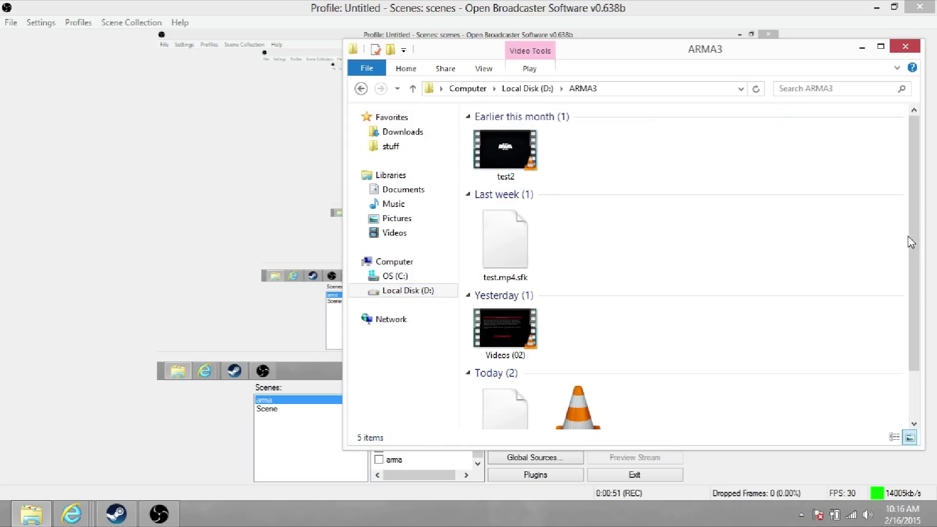
scroll("down", 3)
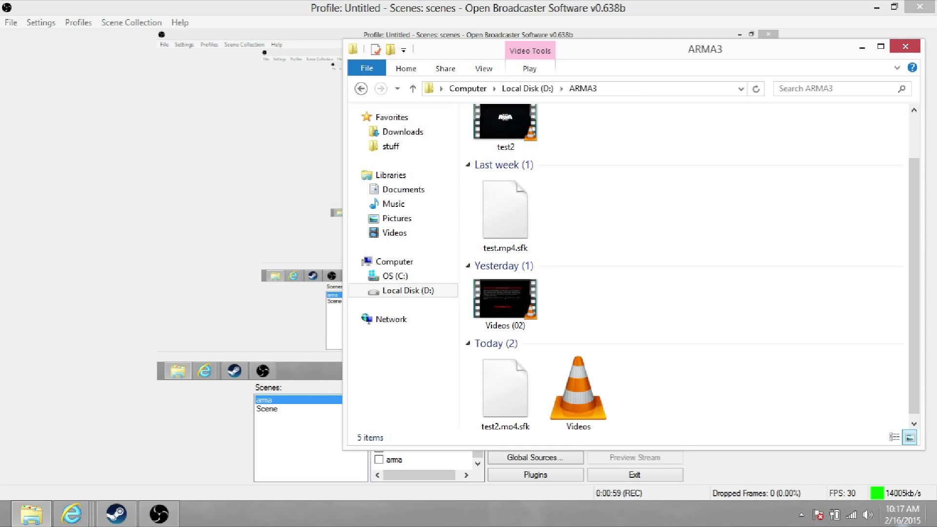
left_click(505, 301)
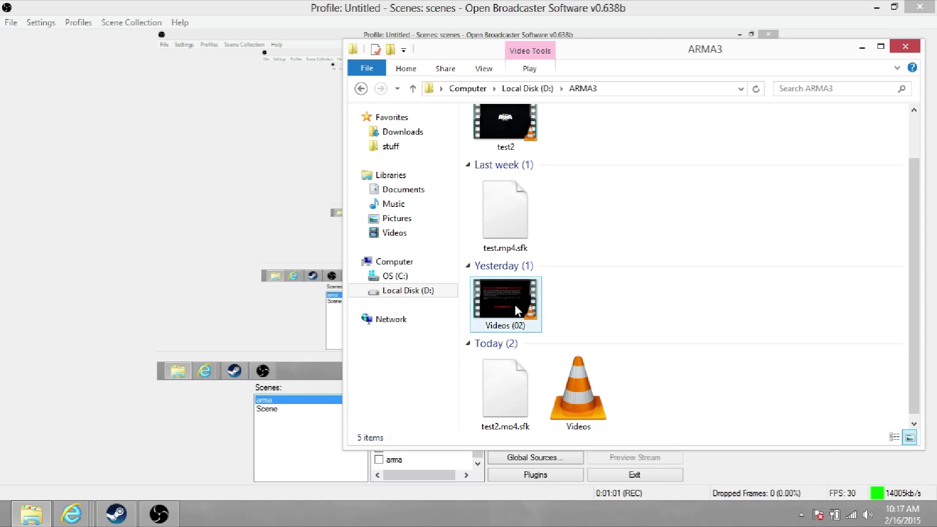
double_click(505, 303)
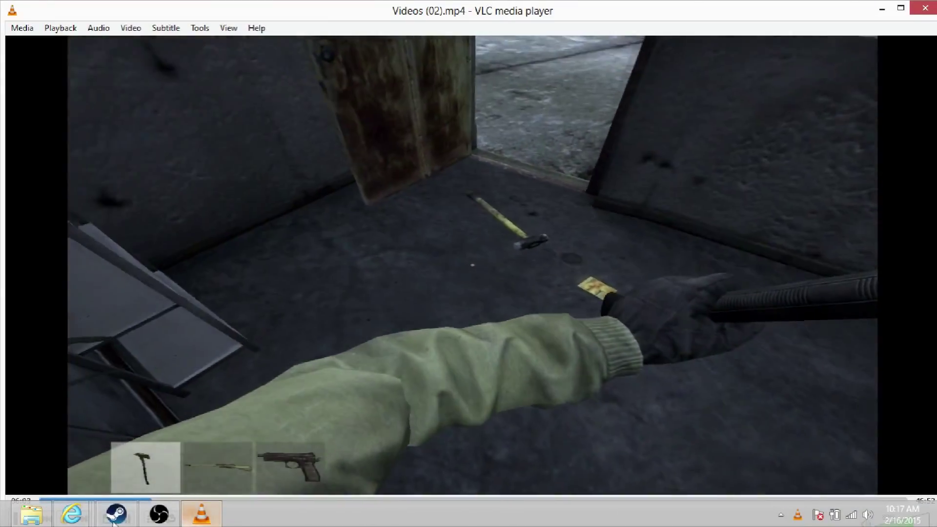
Switch from the playing Videos (02).mp4 clip back to OBS via the taskbar
left_click(158, 512)
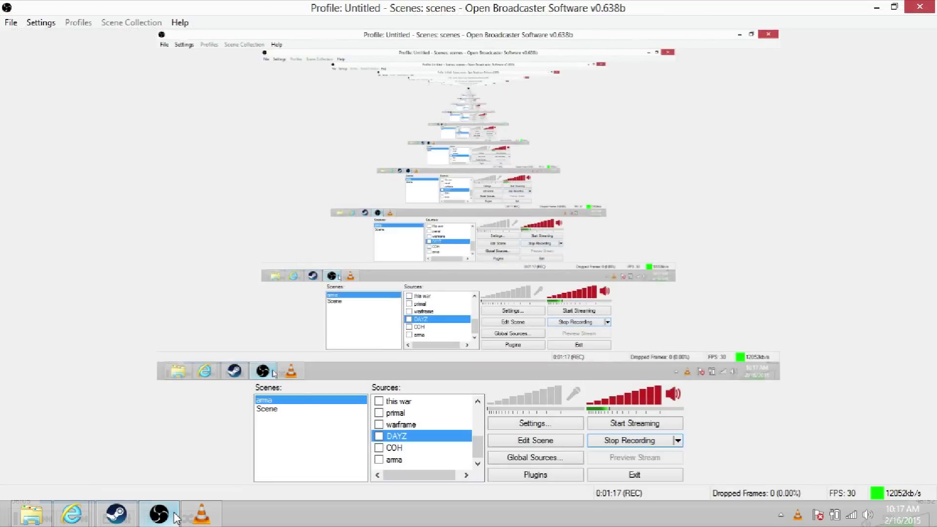
Minimize OBS to reveal VLC and the ARMA3 folder
left_click(201, 512)
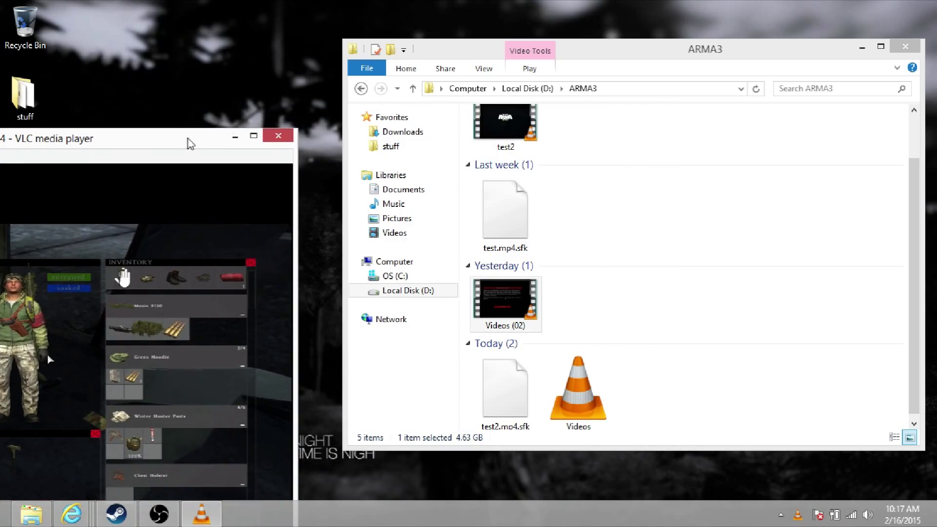
Enlarge the VLC window playing the DayZ clip, then bring OBS back to front
double_click(505, 303)
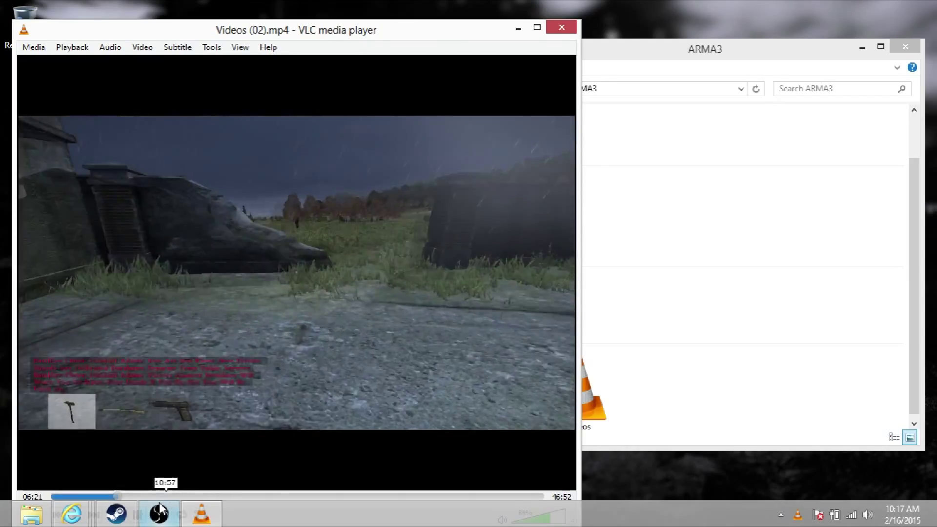
left_click(158, 512)
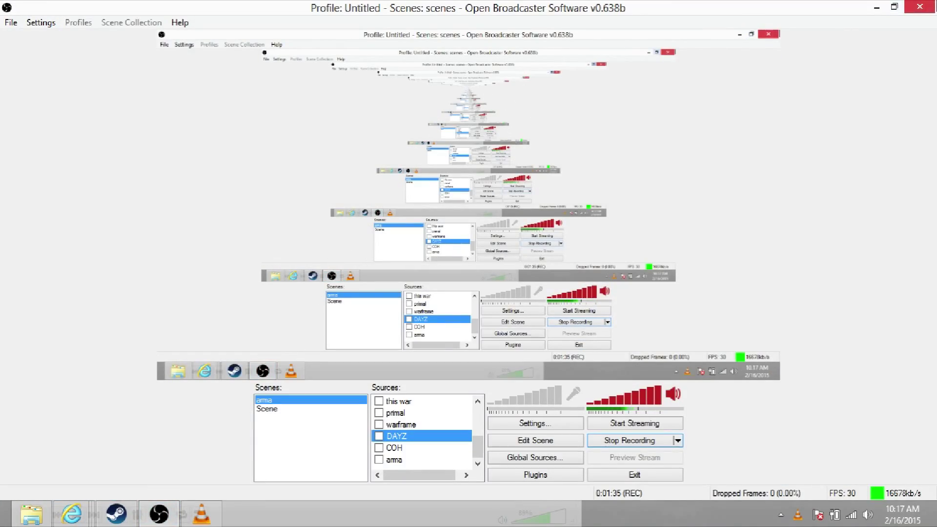